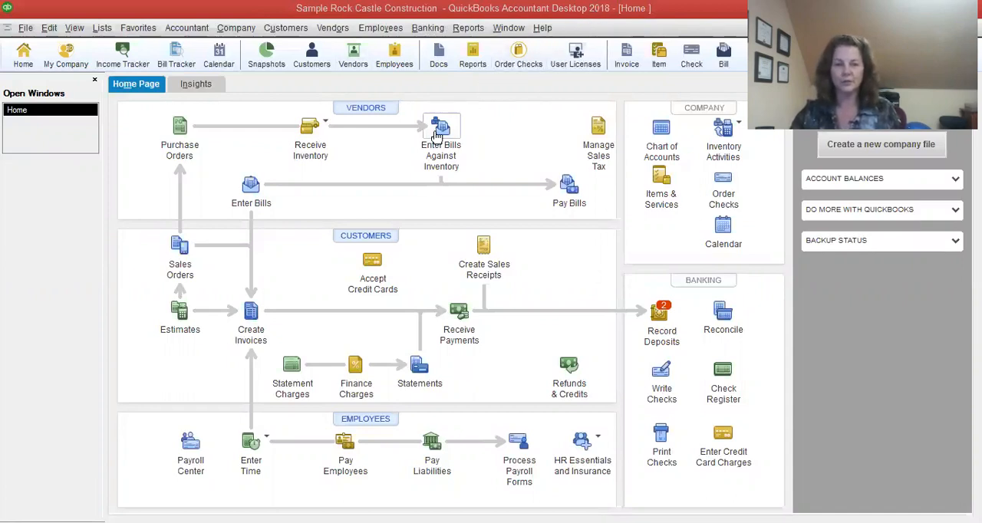
{"action": "mouse_move", "coordinate": [399, 347]}
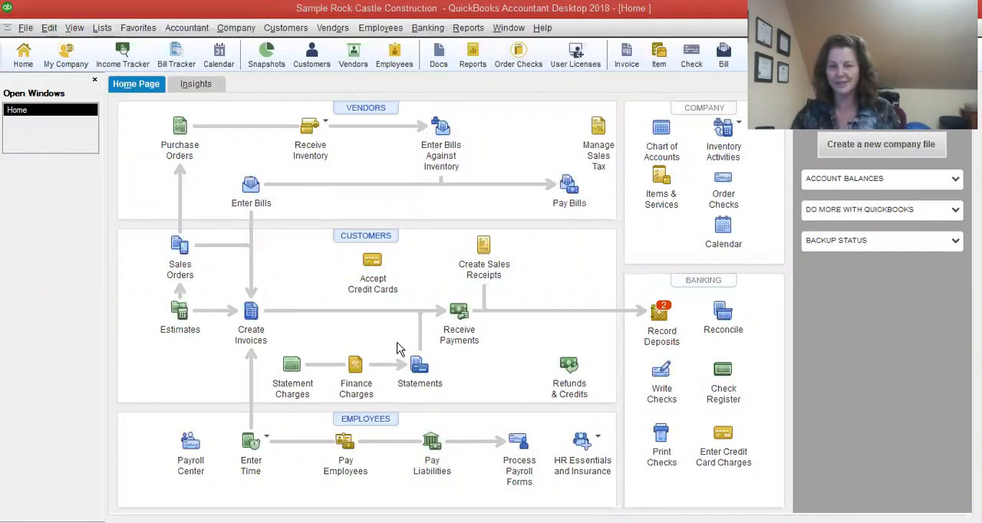
{"action": "mouse_move", "coordinate": [397, 386]}
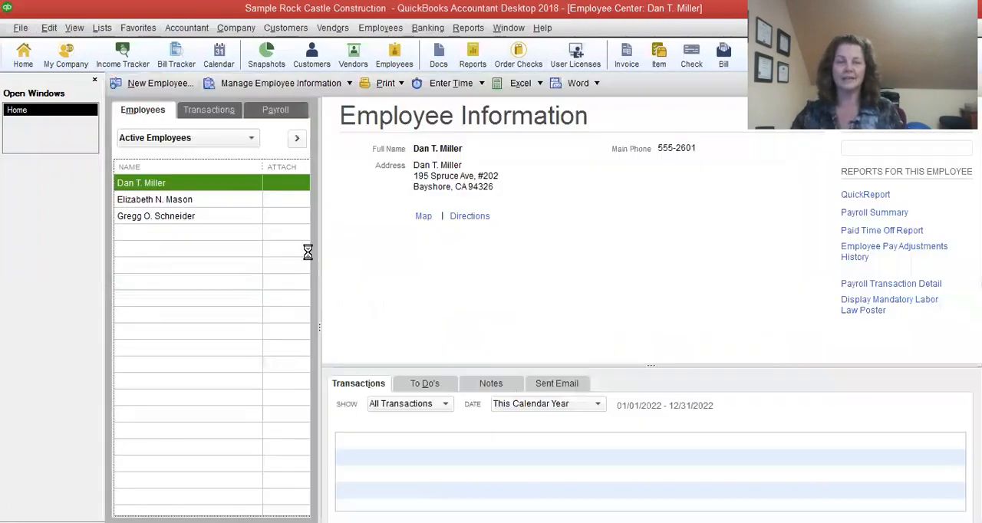
{"action": "left_click", "coordinate": [141, 183]}
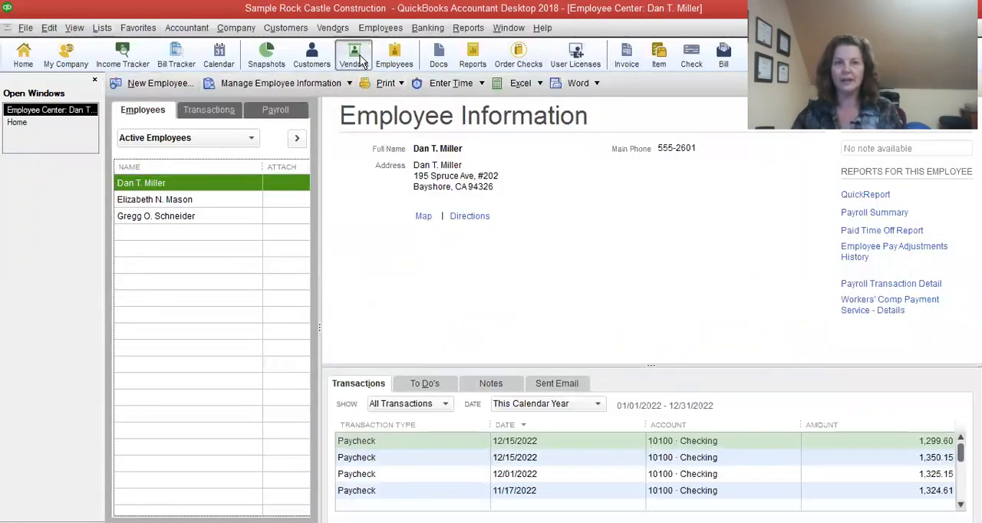
{"action": "left_click", "coordinate": [353, 53]}
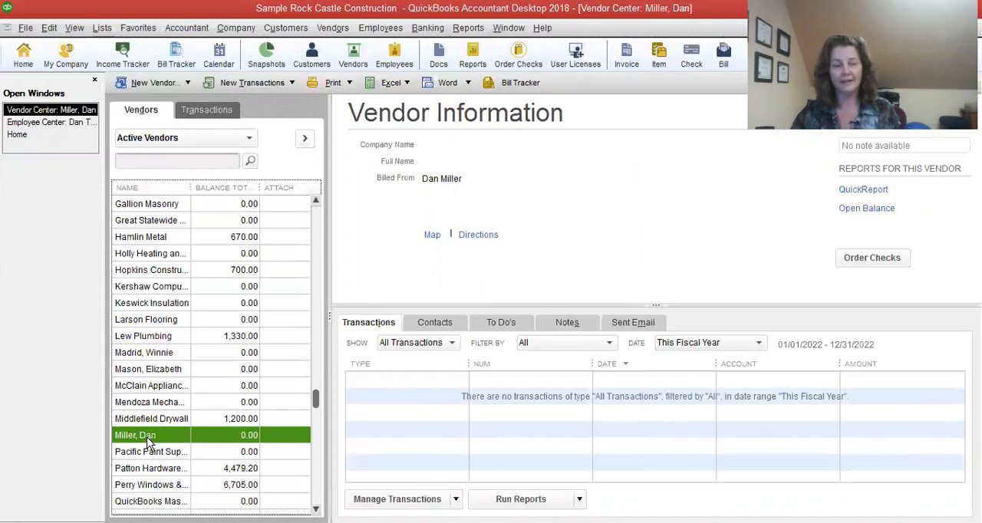
{"action": "left_click", "coordinate": [157, 83]}
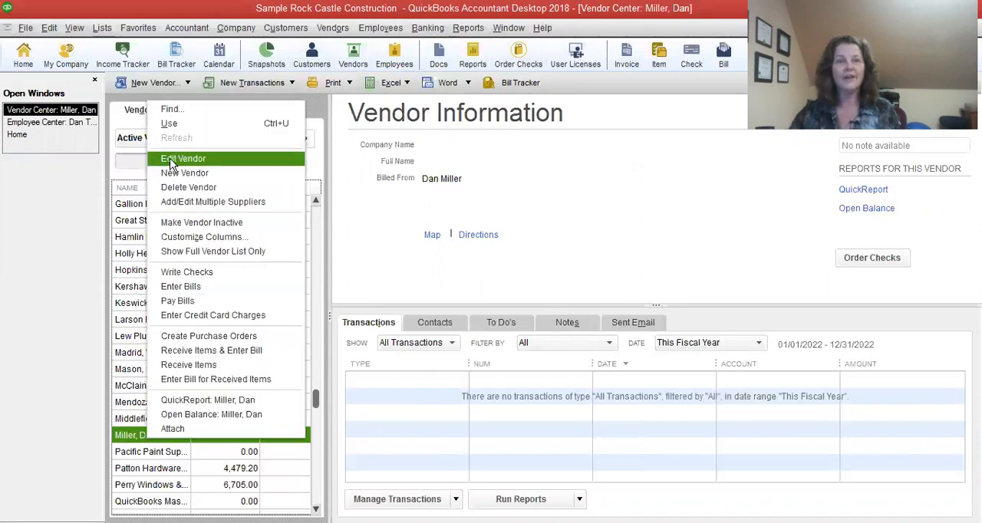
Edit the vendor name to Miller, Dan T. and acknowledge the Employee List duplicate-name warning.
{"action": "left_click", "coordinate": [183, 158]}
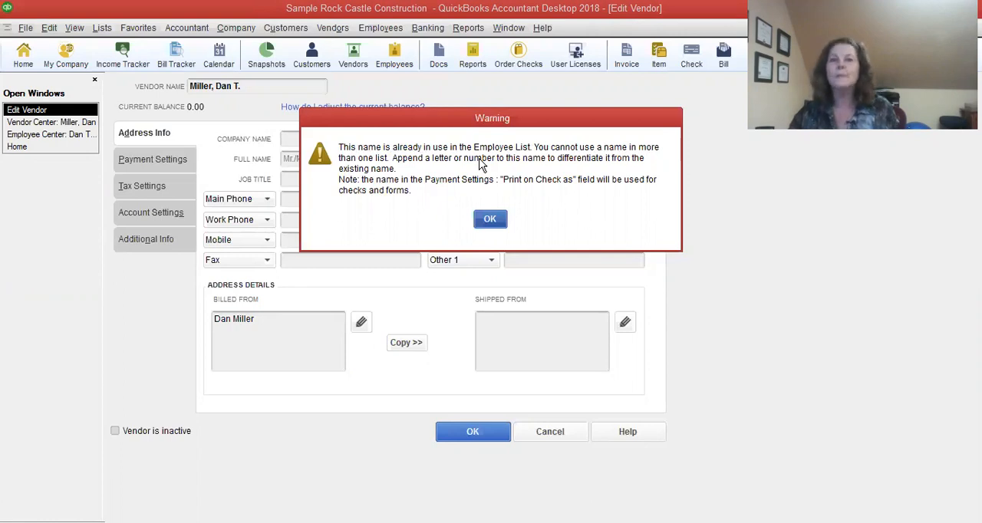
{"action": "mouse_move", "coordinate": [570, 178]}
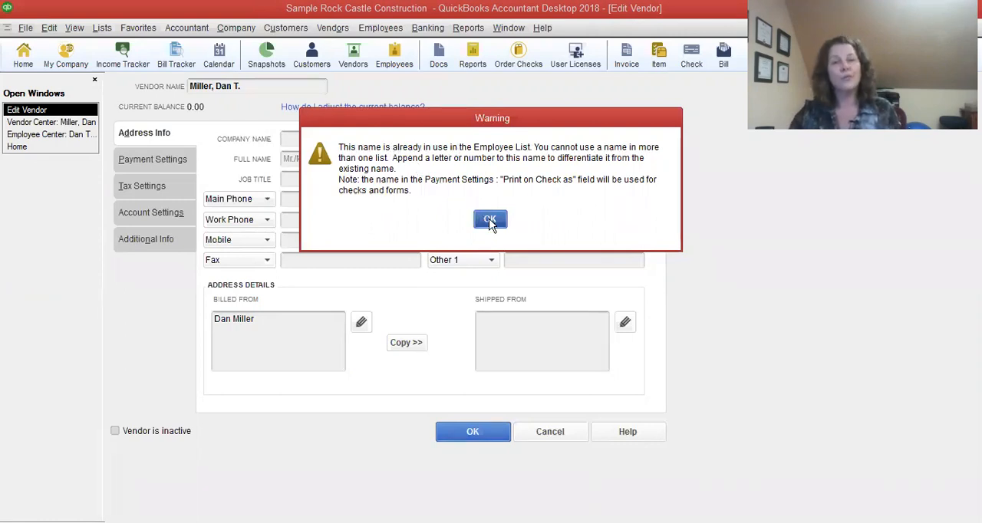
{"action": "left_click", "coordinate": [490, 220]}
{"action": "type", "text": " ("}
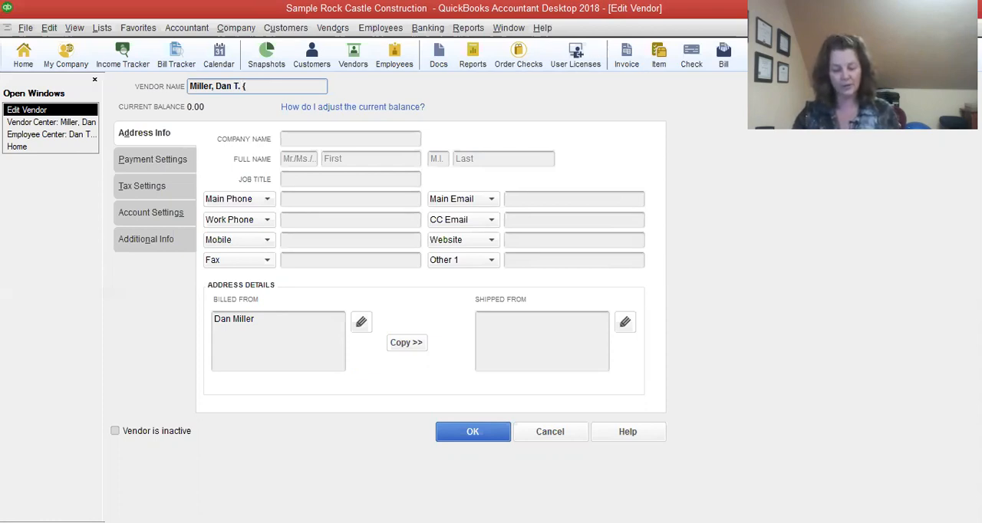
{"action": "type", "text": "v)"}
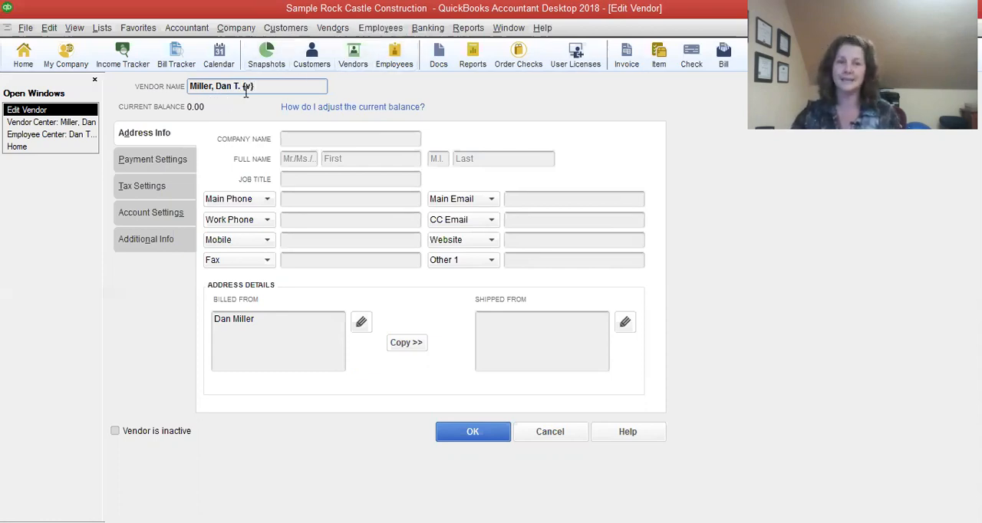
{"action": "left_click", "coordinate": [473, 431]}
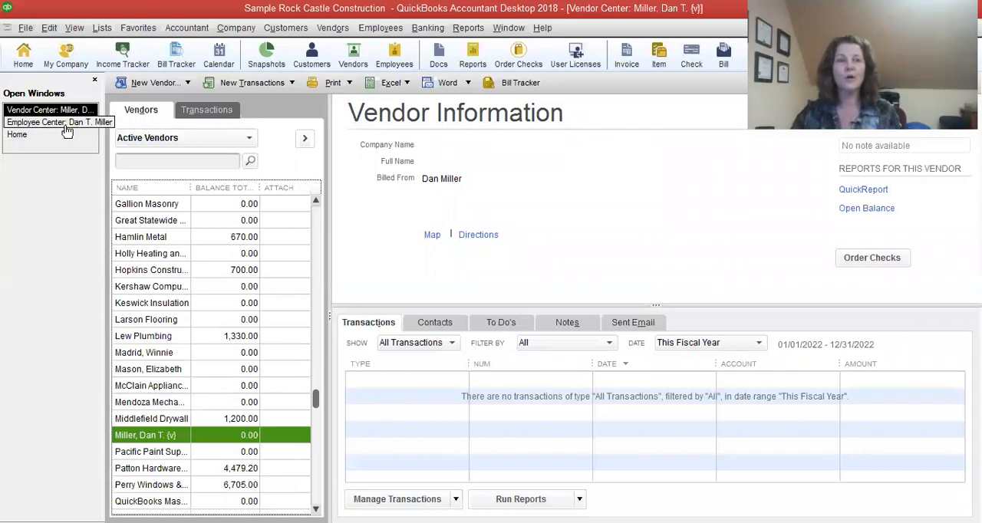
{"action": "left_click", "coordinate": [58, 122]}
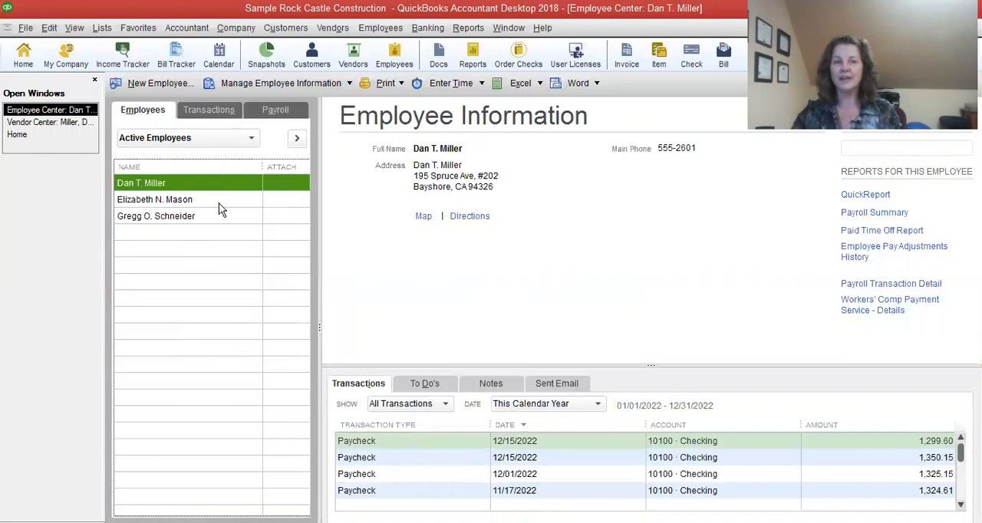
Rename the employee to Dan T. Miller {e}, save it, and bring the Vendor Center back.
{"action": "double_click", "coordinate": [141, 182]}
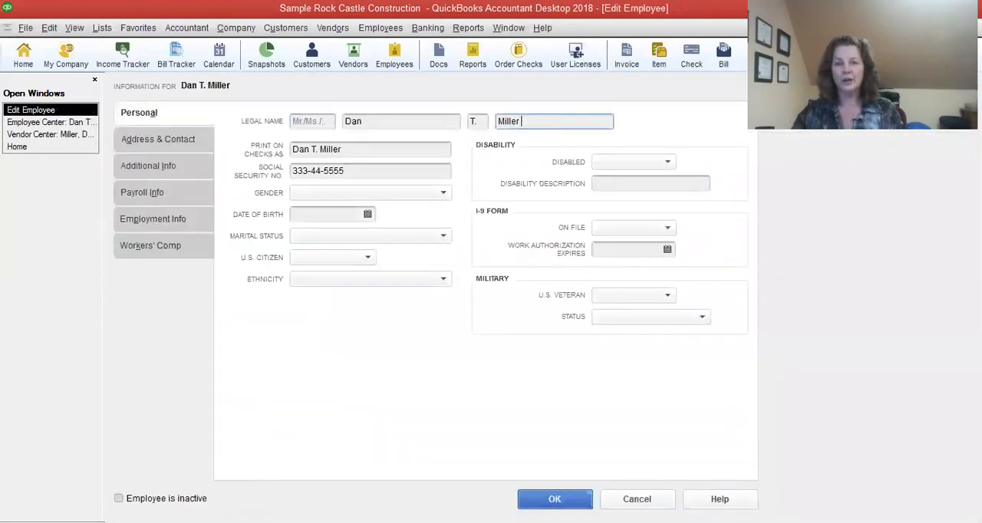
{"action": "type", "text": "{e"}
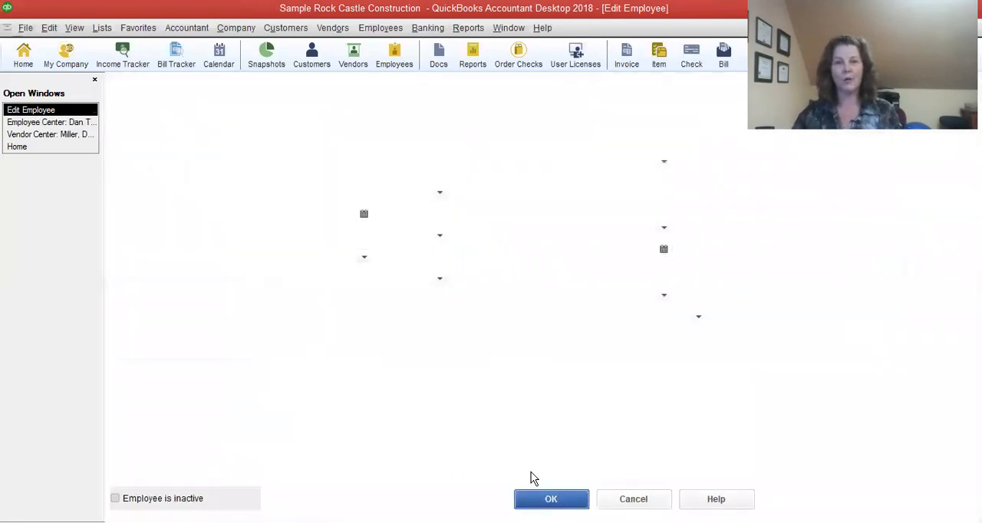
{"action": "left_click", "coordinate": [551, 499]}
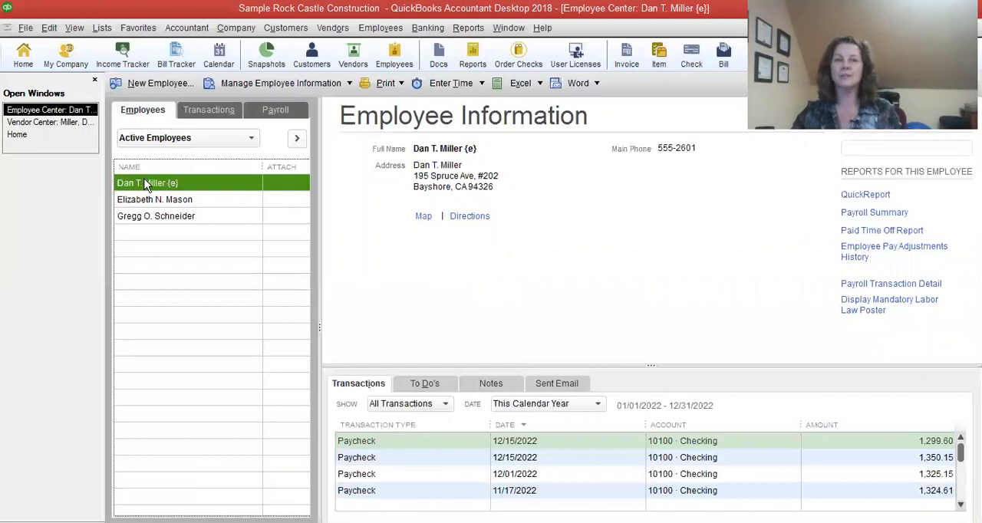
{"action": "left_click", "coordinate": [52, 122]}
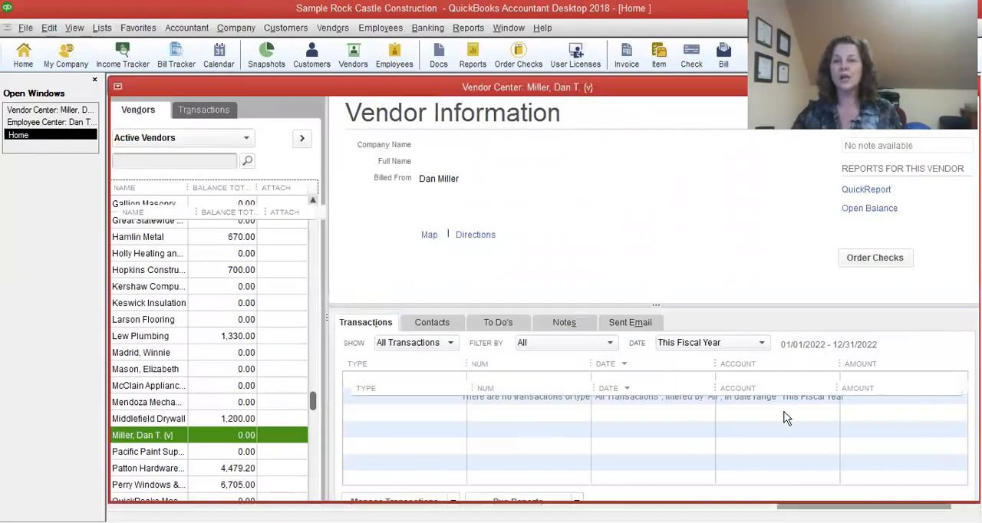
Write a check from Checking to payee Dan T. Miller {e}, declining the payroll prompt.
{"action": "left_click", "coordinate": [18, 135]}
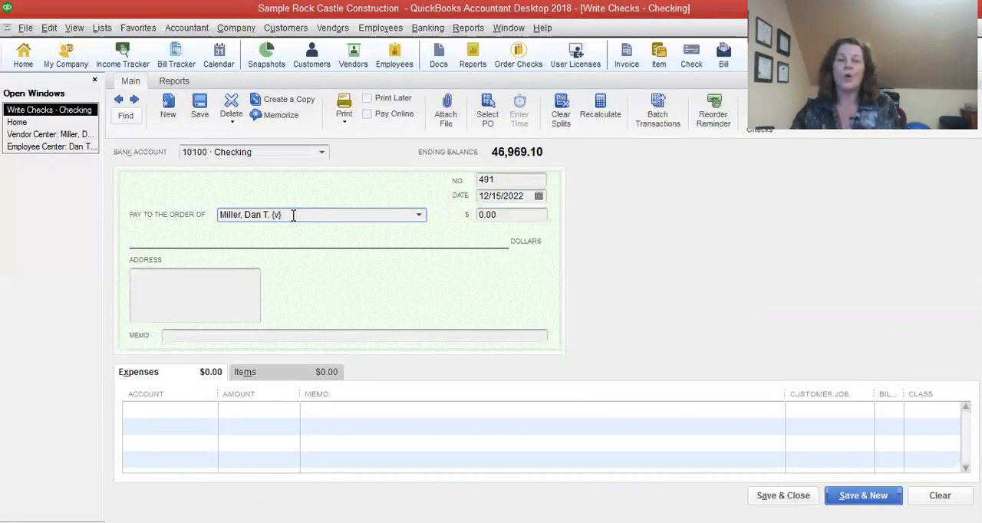
{"action": "left_click", "coordinate": [418, 214]}
{"action": "type", "text": "D"}
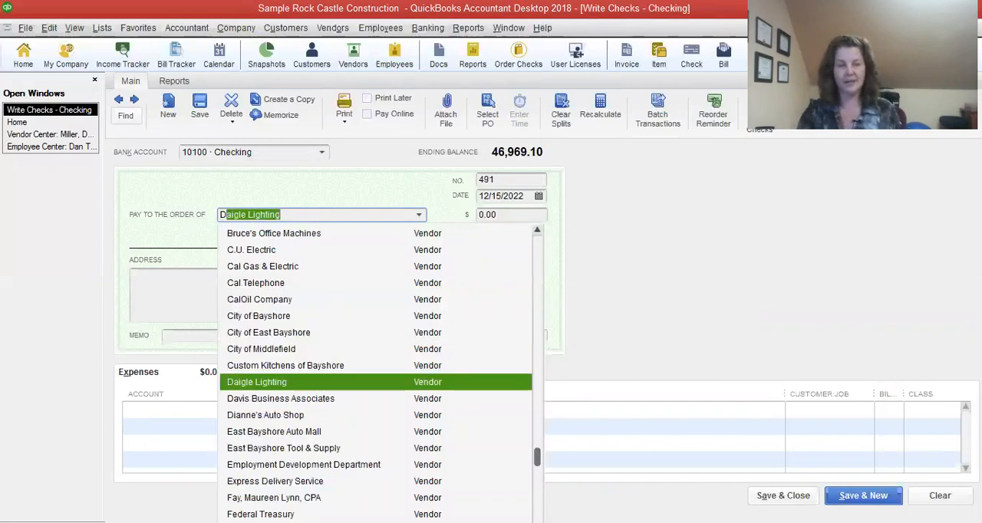
{"action": "left_click", "coordinate": [256, 382]}
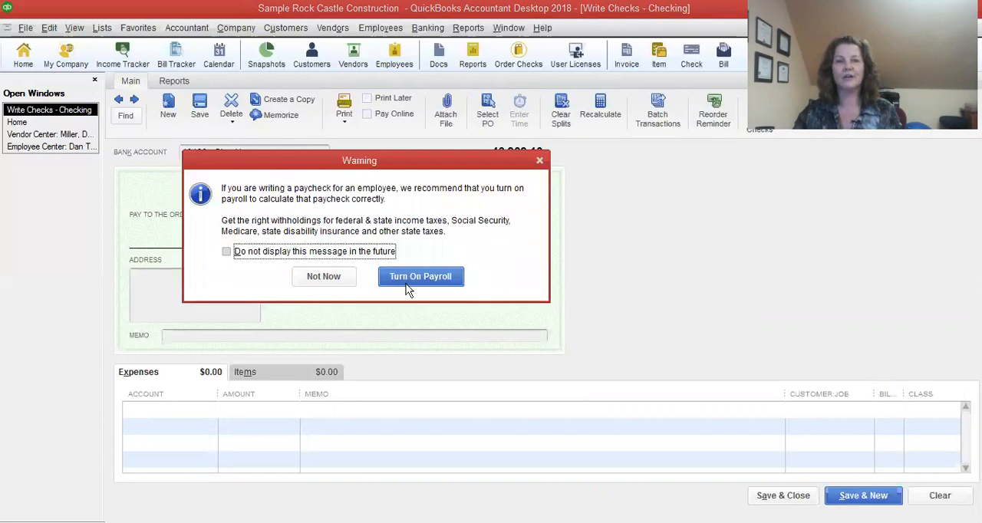
{"action": "left_click", "coordinate": [323, 276]}
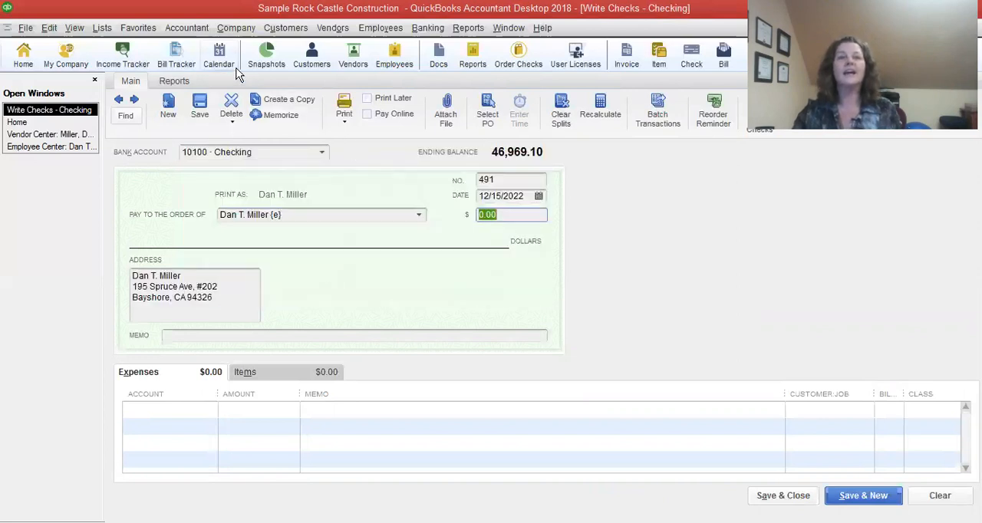
{"action": "left_click", "coordinate": [285, 28]}
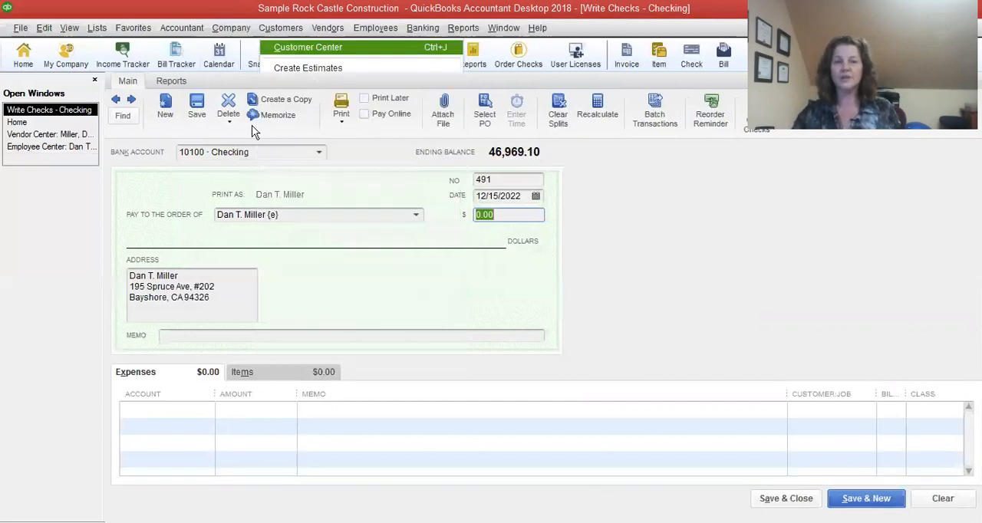
{"action": "left_click", "coordinate": [308, 46]}
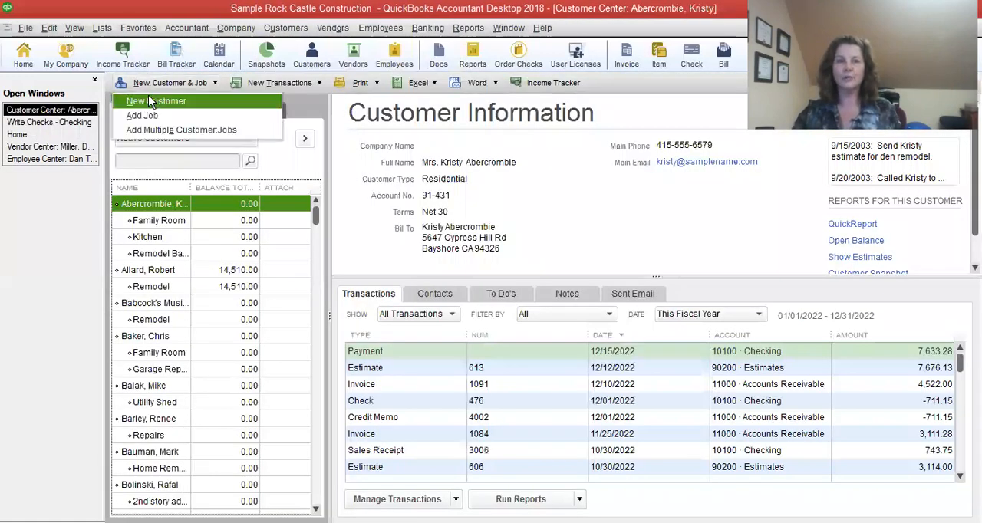
{"action": "left_click", "coordinate": [156, 100]}
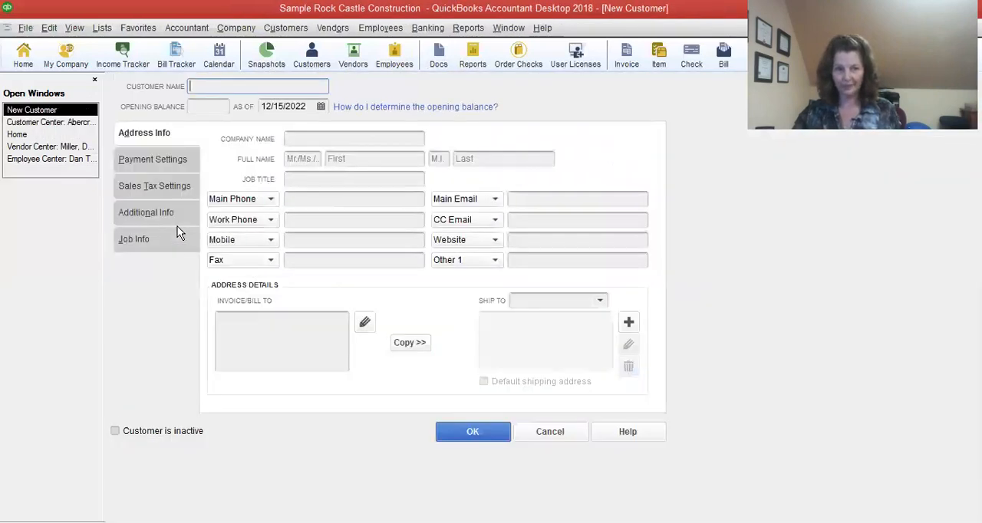
{"action": "type", "text": "Dan T. Miller"}
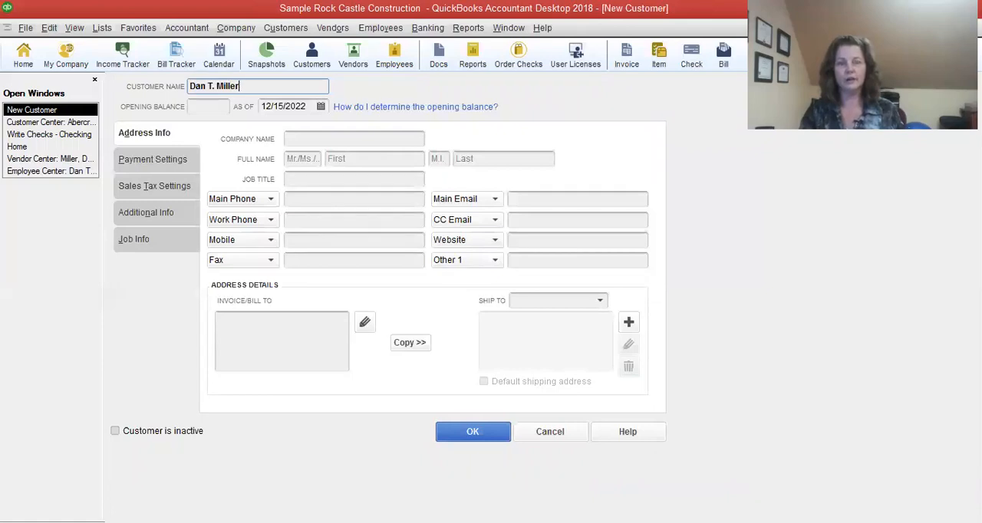
{"action": "type", "text": "(c"}
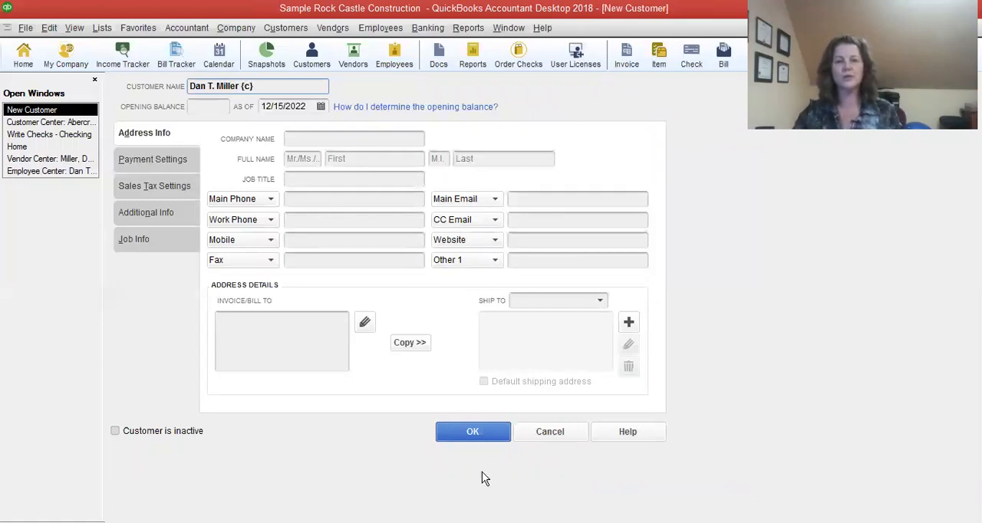
{"action": "left_click", "coordinate": [472, 432]}
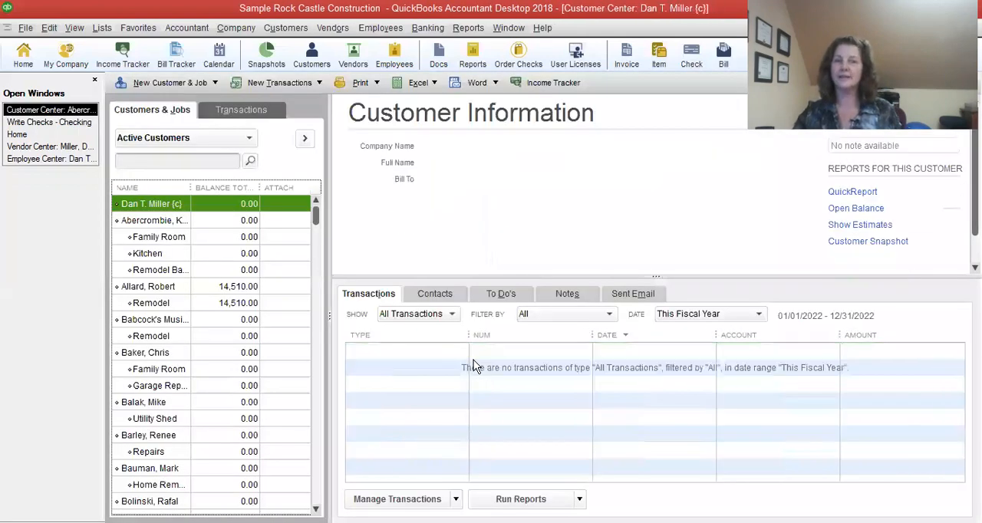